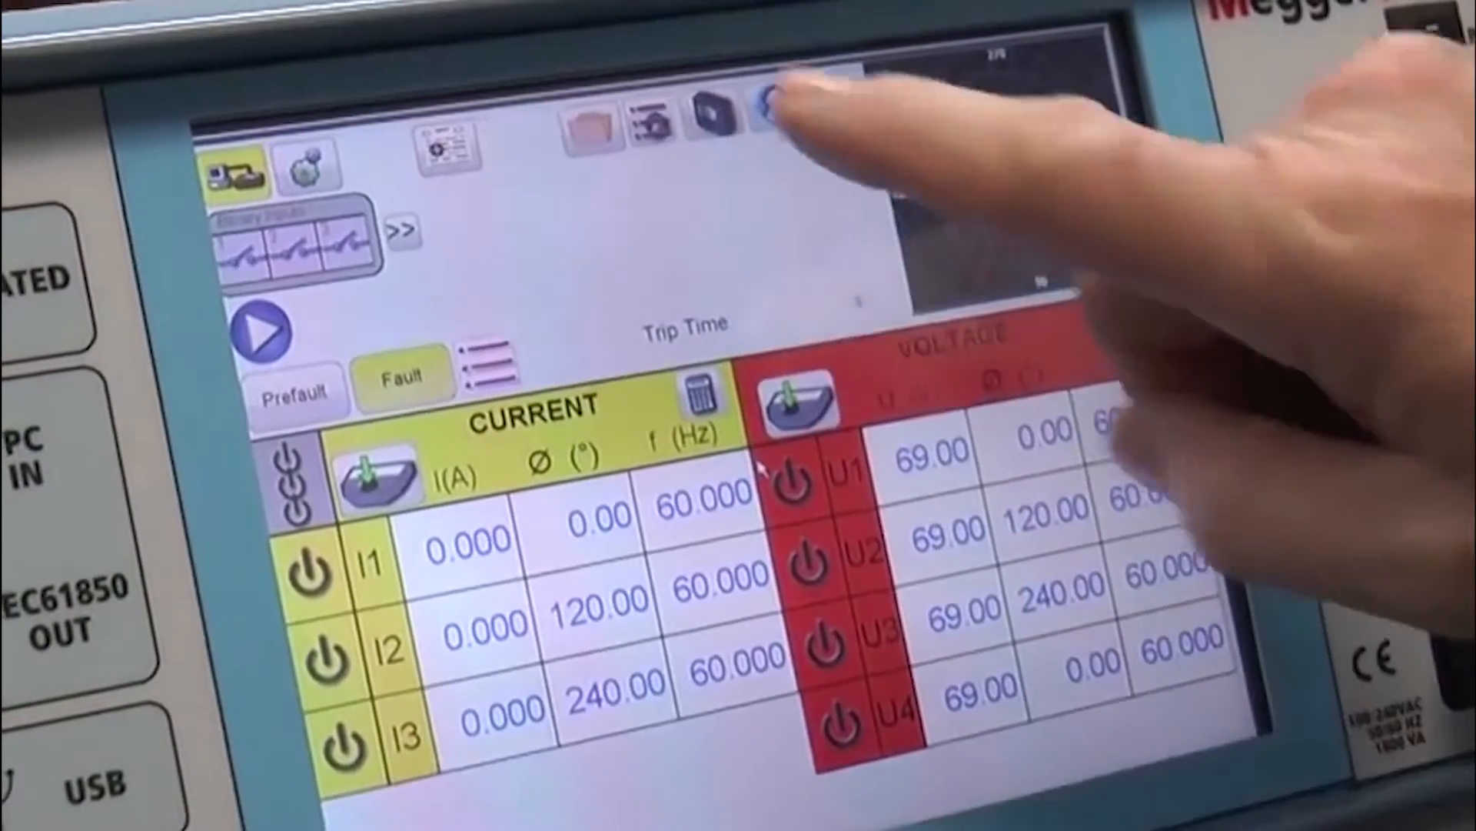
Open the Synchronizer test from the PRO section of the test library
{"action": "left_click", "coordinate": [763, 113]}
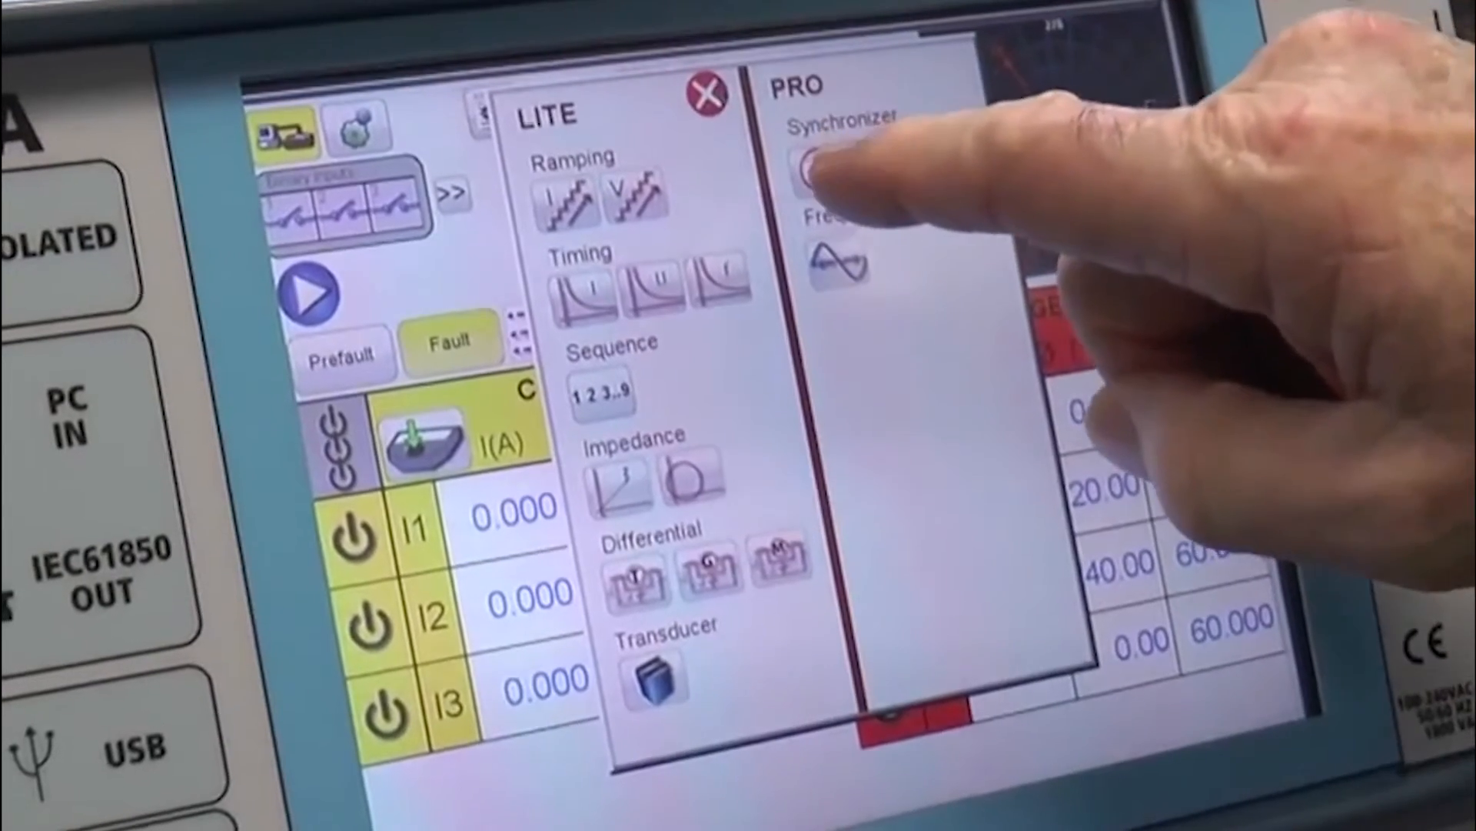
{"action": "left_click", "coordinate": [821, 165]}
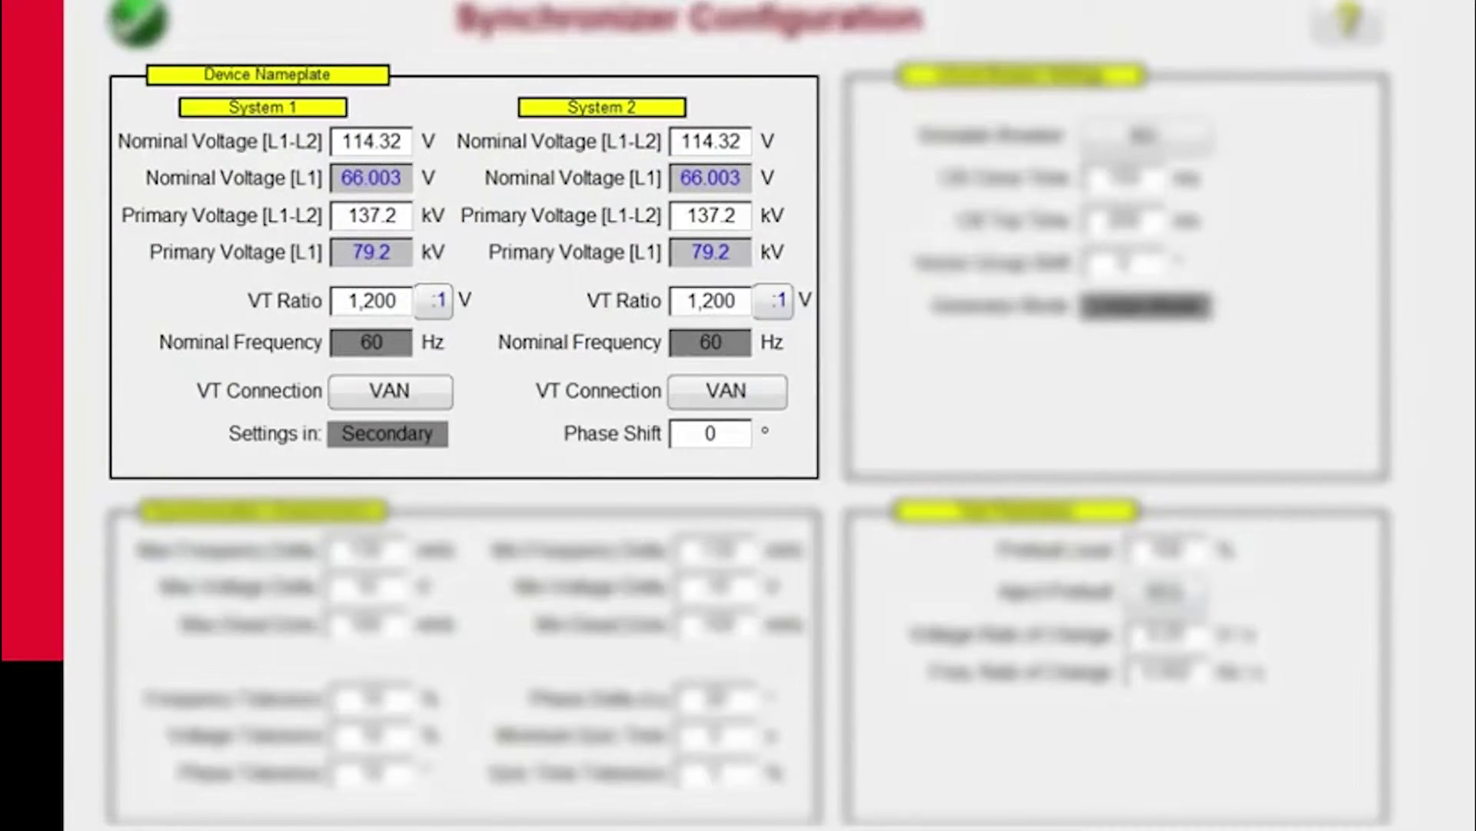
Review System 1 and System 2 nameplates (114.32 V, VT ratio 1,200), then show breaker settings
{"action": "left_click", "coordinate": [389, 392]}
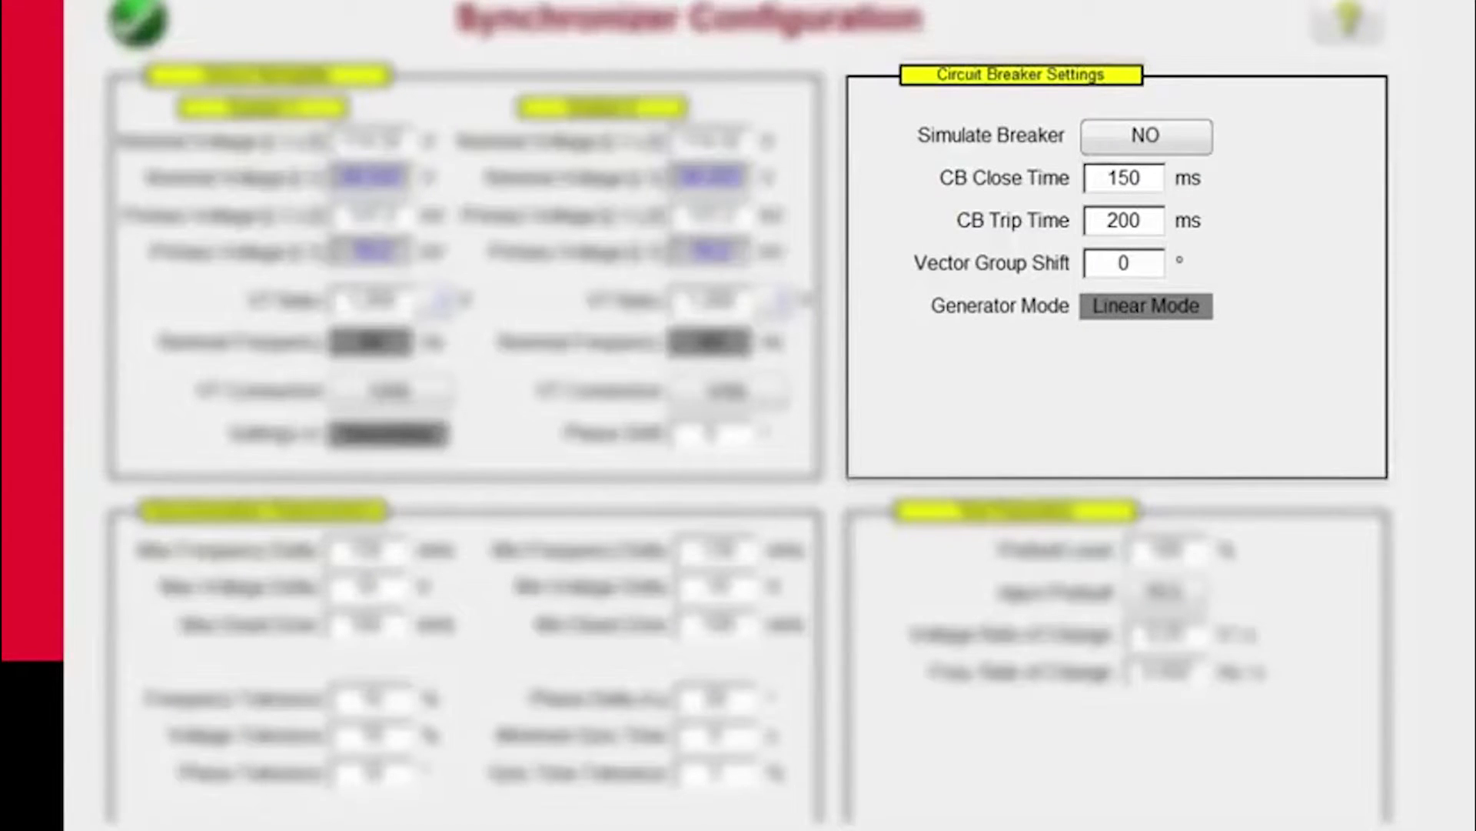
Set Simulate Breaker to NO, keeping 150 ms close and 200 ms trip times
{"action": "left_click", "coordinate": [1145, 136]}
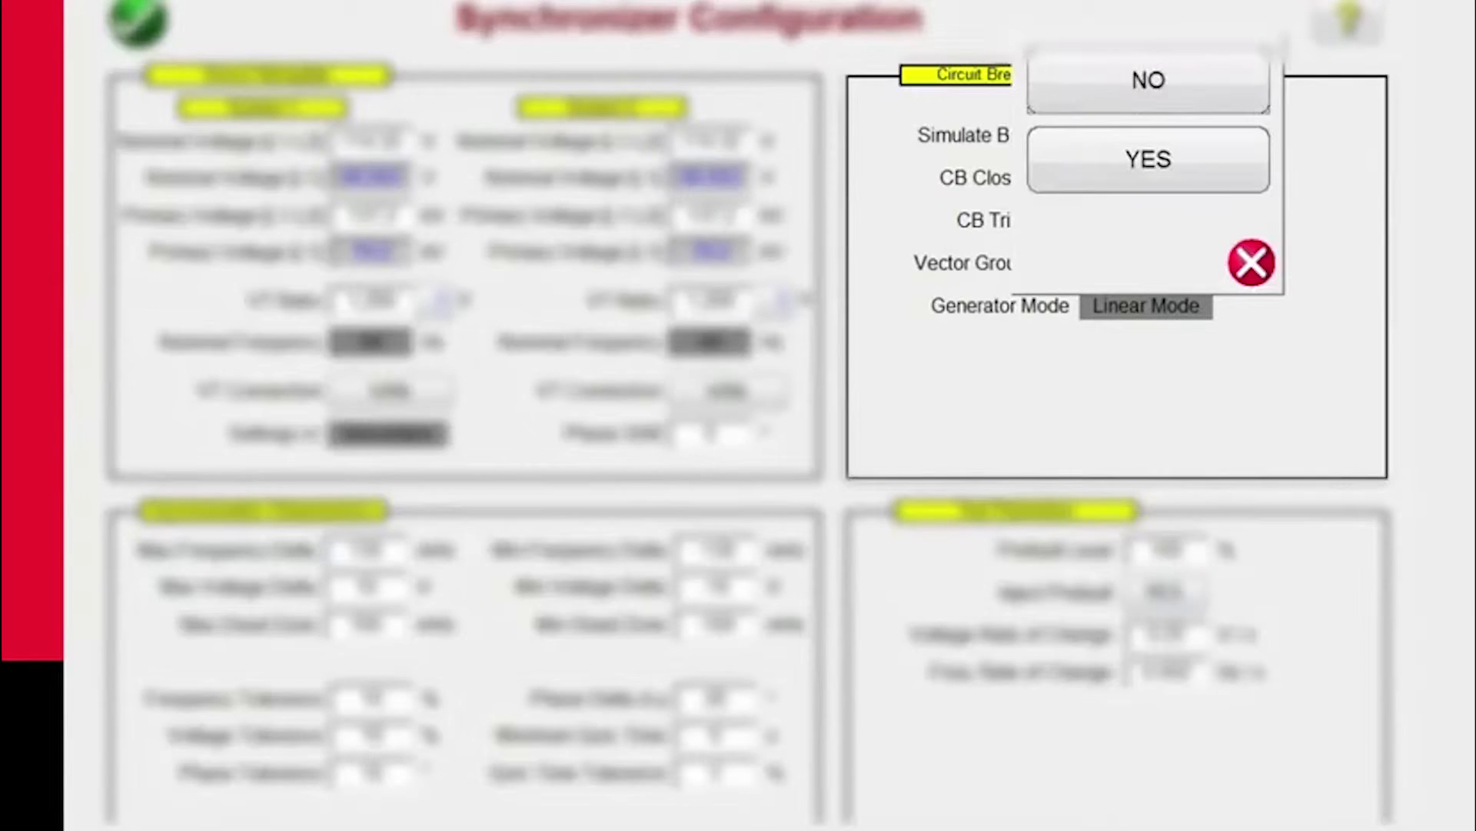
{"action": "left_click", "coordinate": [1146, 159]}
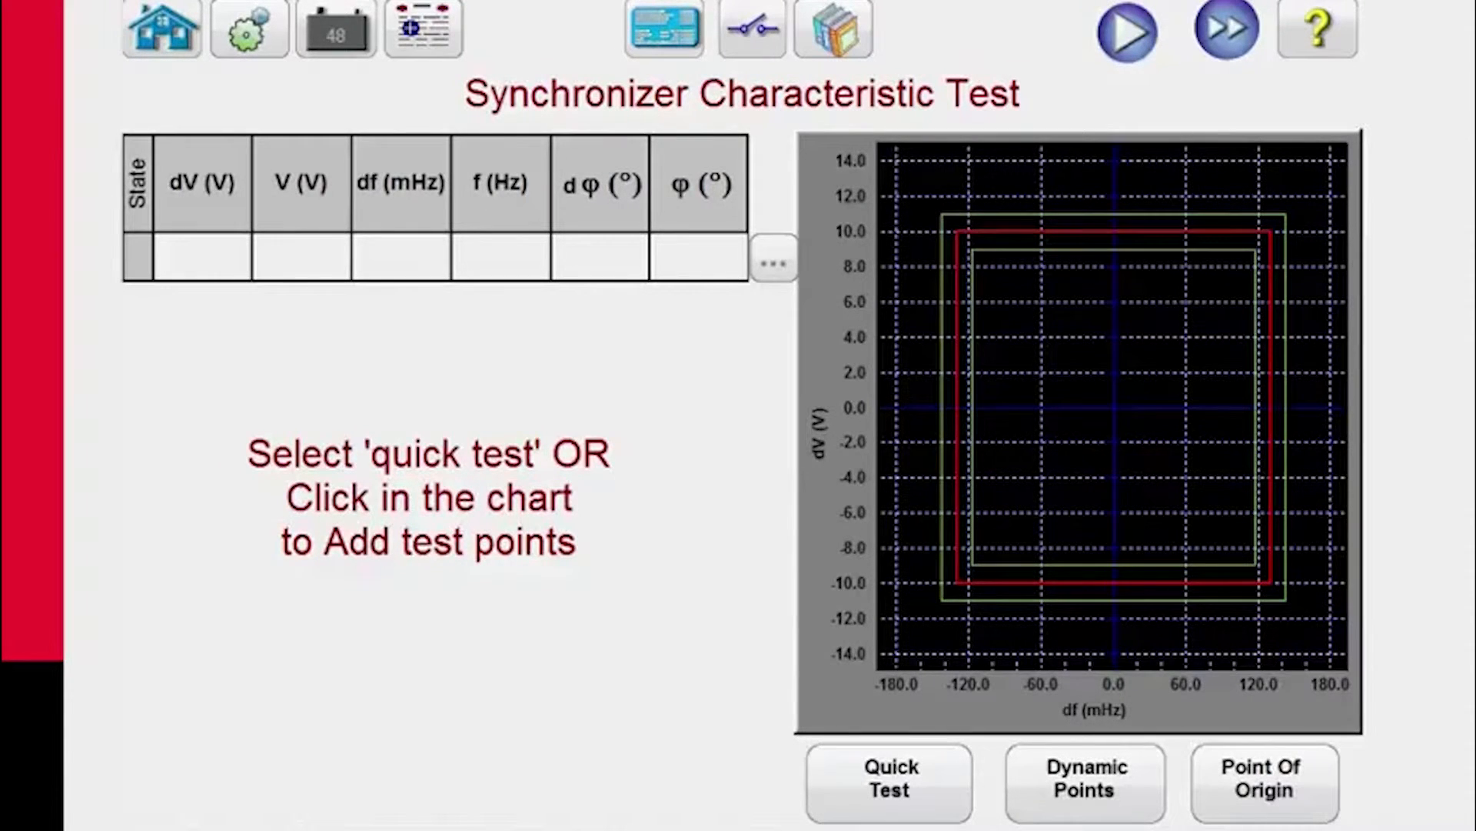
Generate quick test points at dV ±11.55 V and df ±150.15 mHz
{"action": "left_click", "coordinate": [887, 782]}
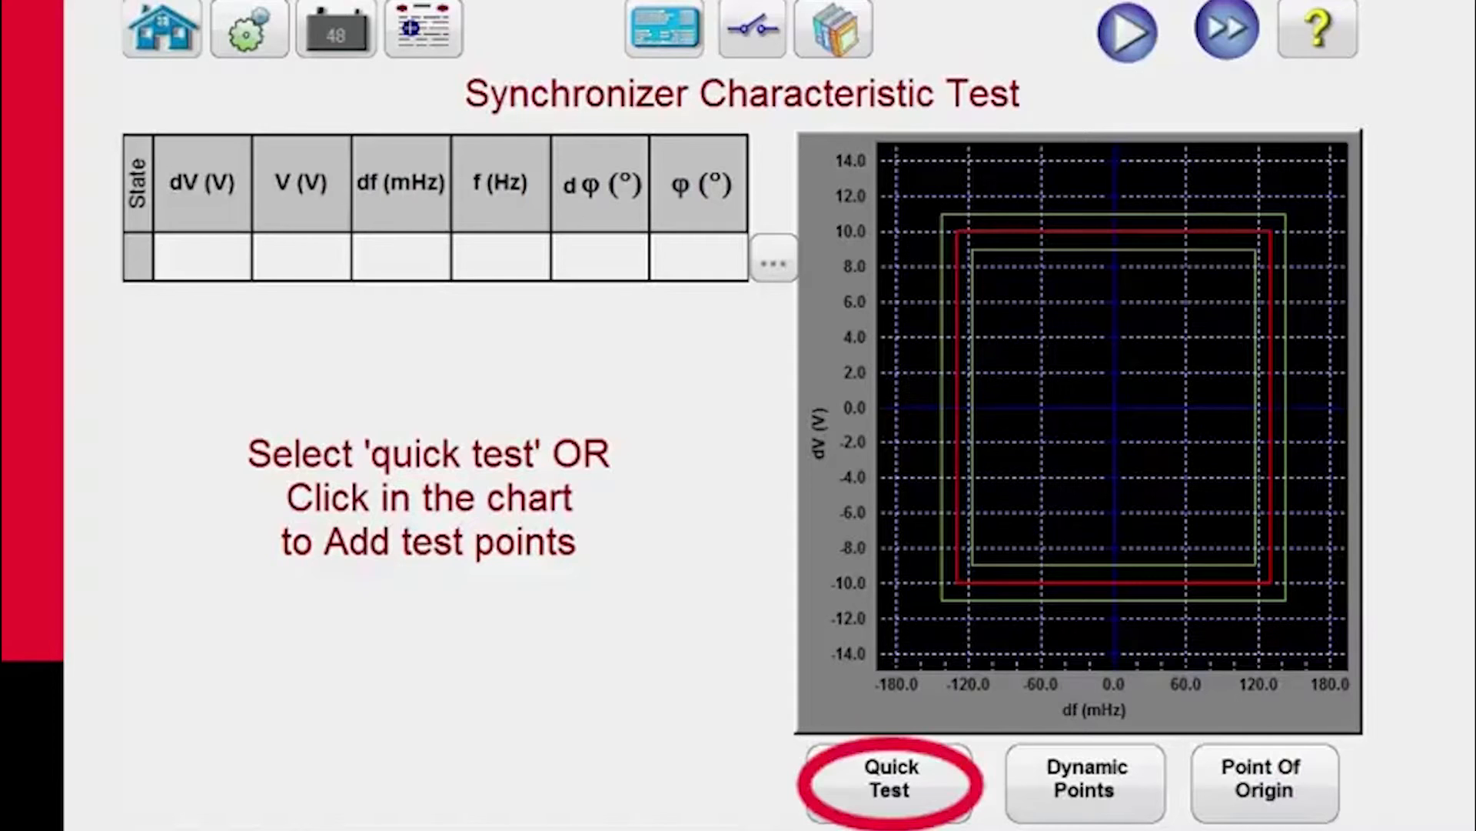
{"action": "left_click", "coordinate": [888, 778]}
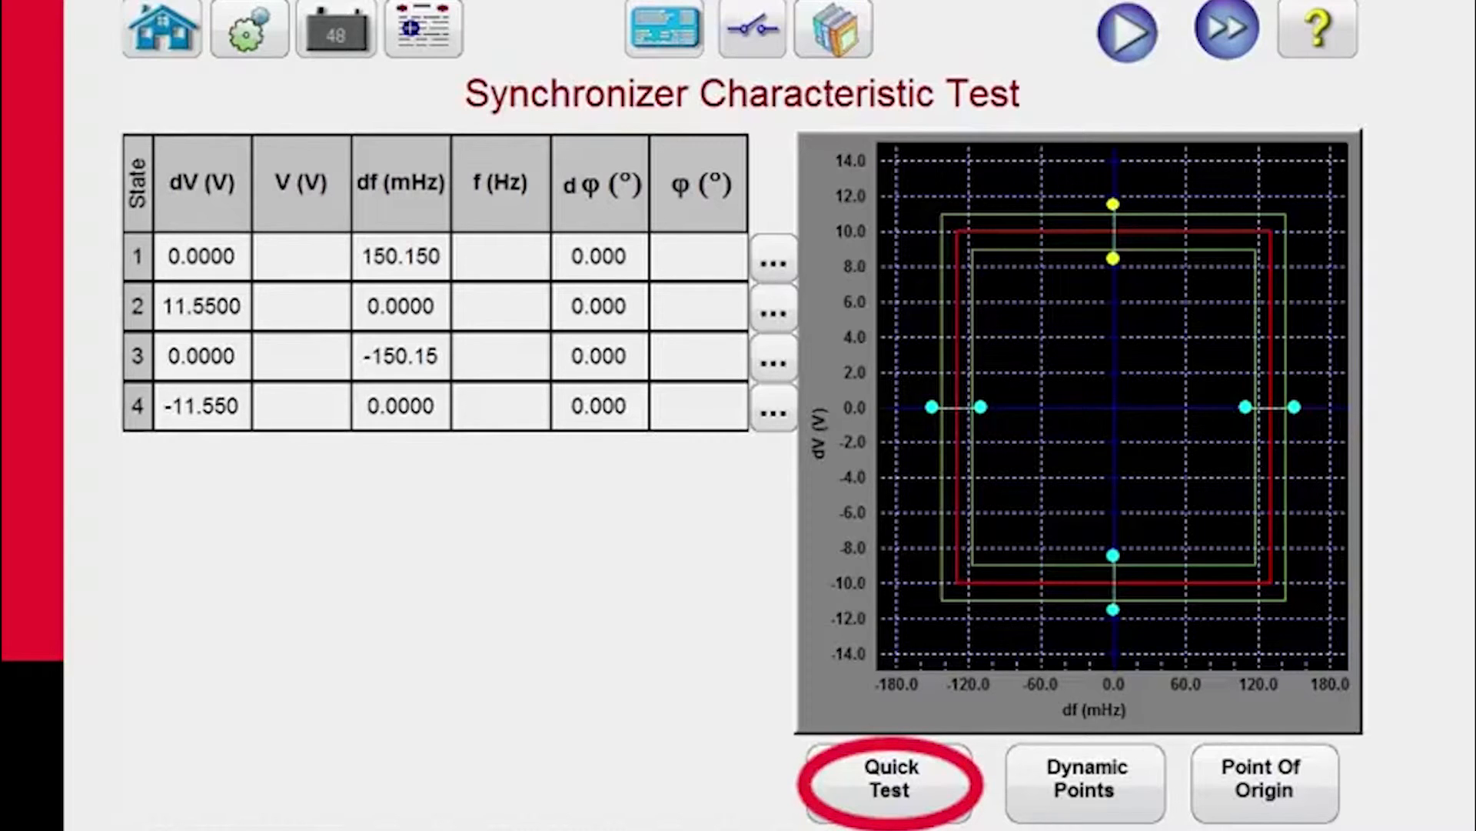
{"action": "left_click", "coordinate": [1085, 782]}
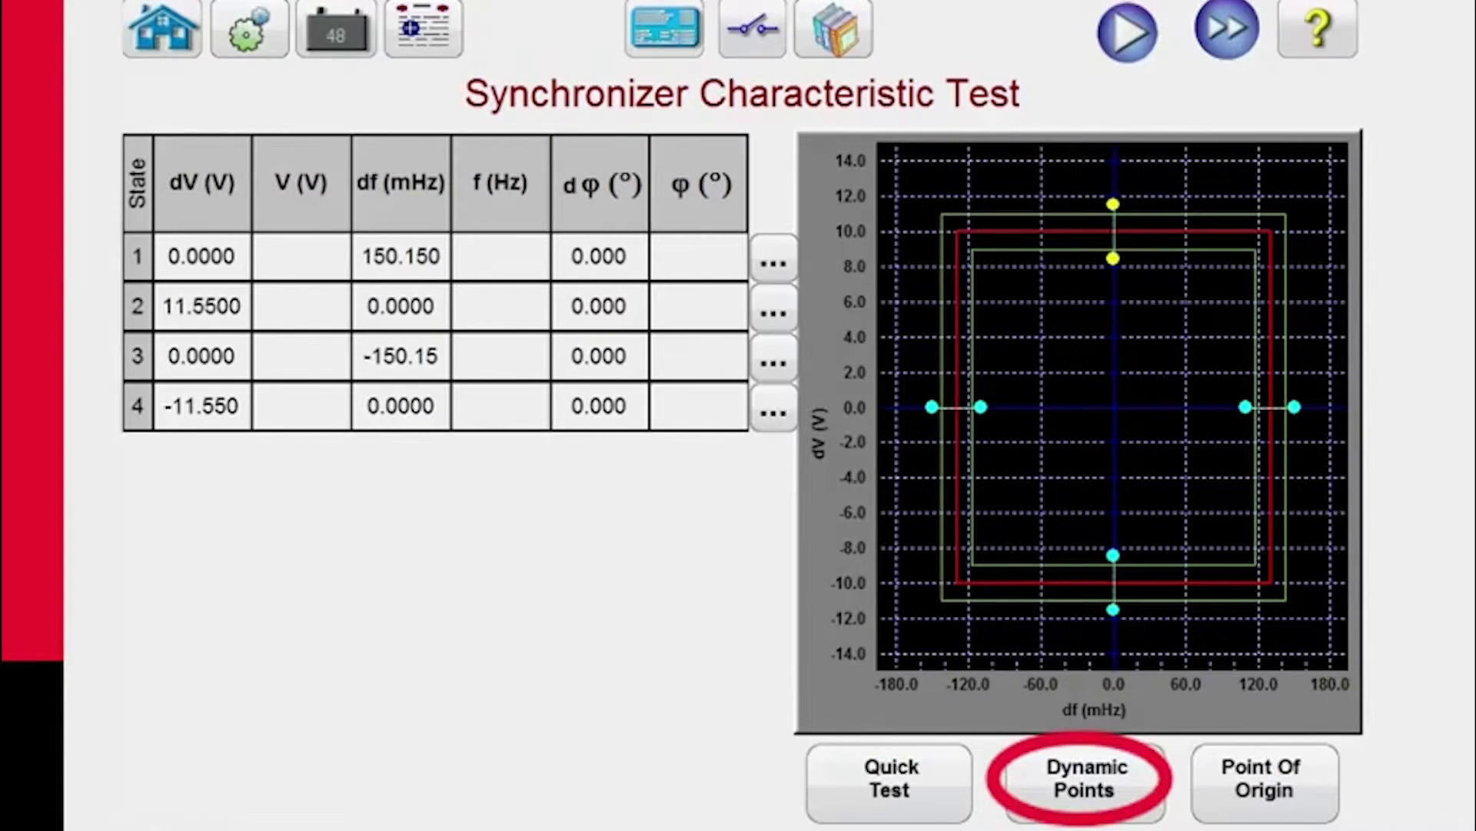
Add dynamic points, expanding the table to twelve with ±11.55 V / ±150.15 mHz corners
{"action": "left_click", "coordinate": [1082, 777]}
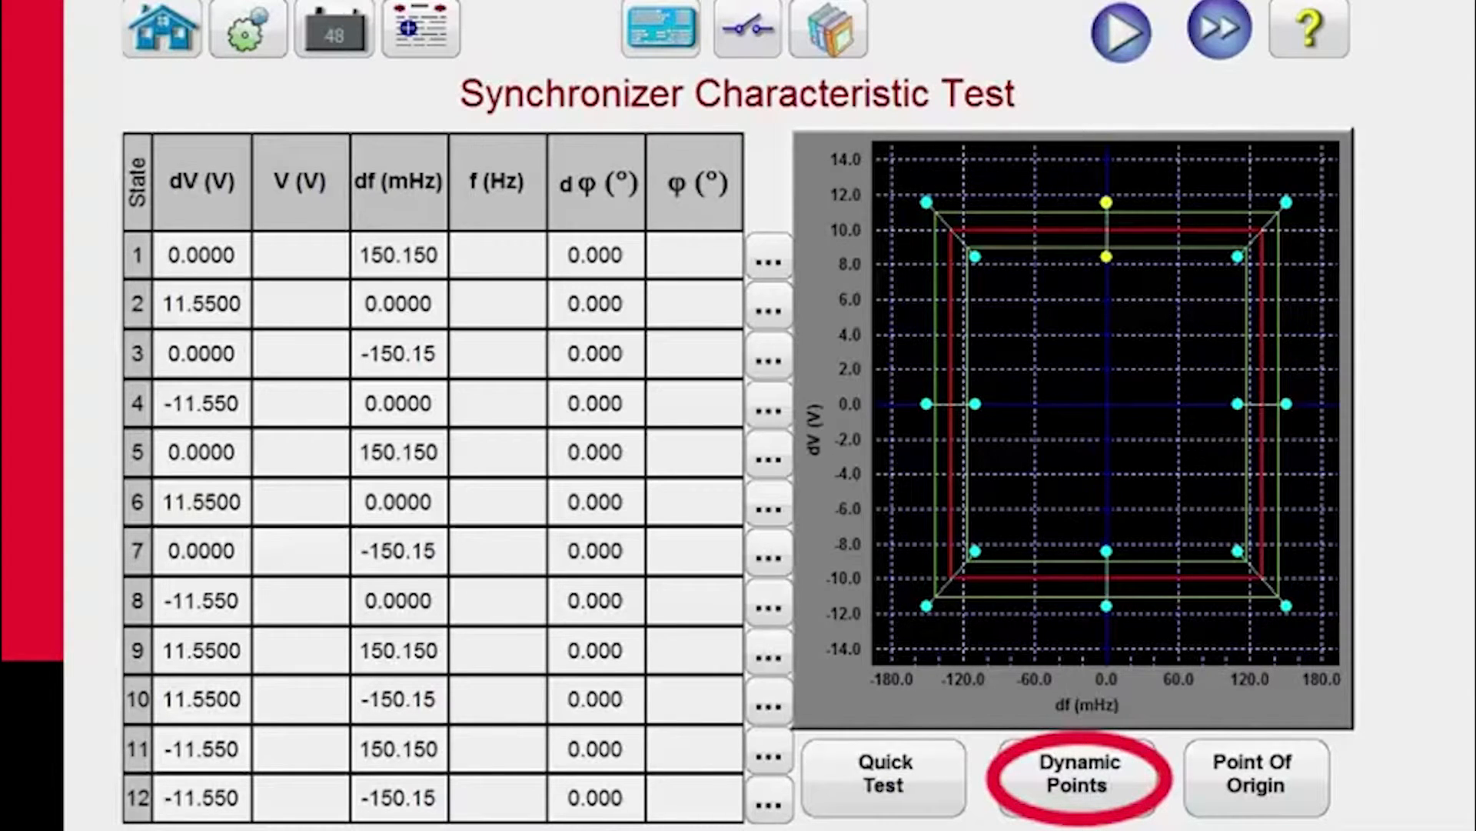
{"action": "left_click", "coordinate": [1076, 777]}
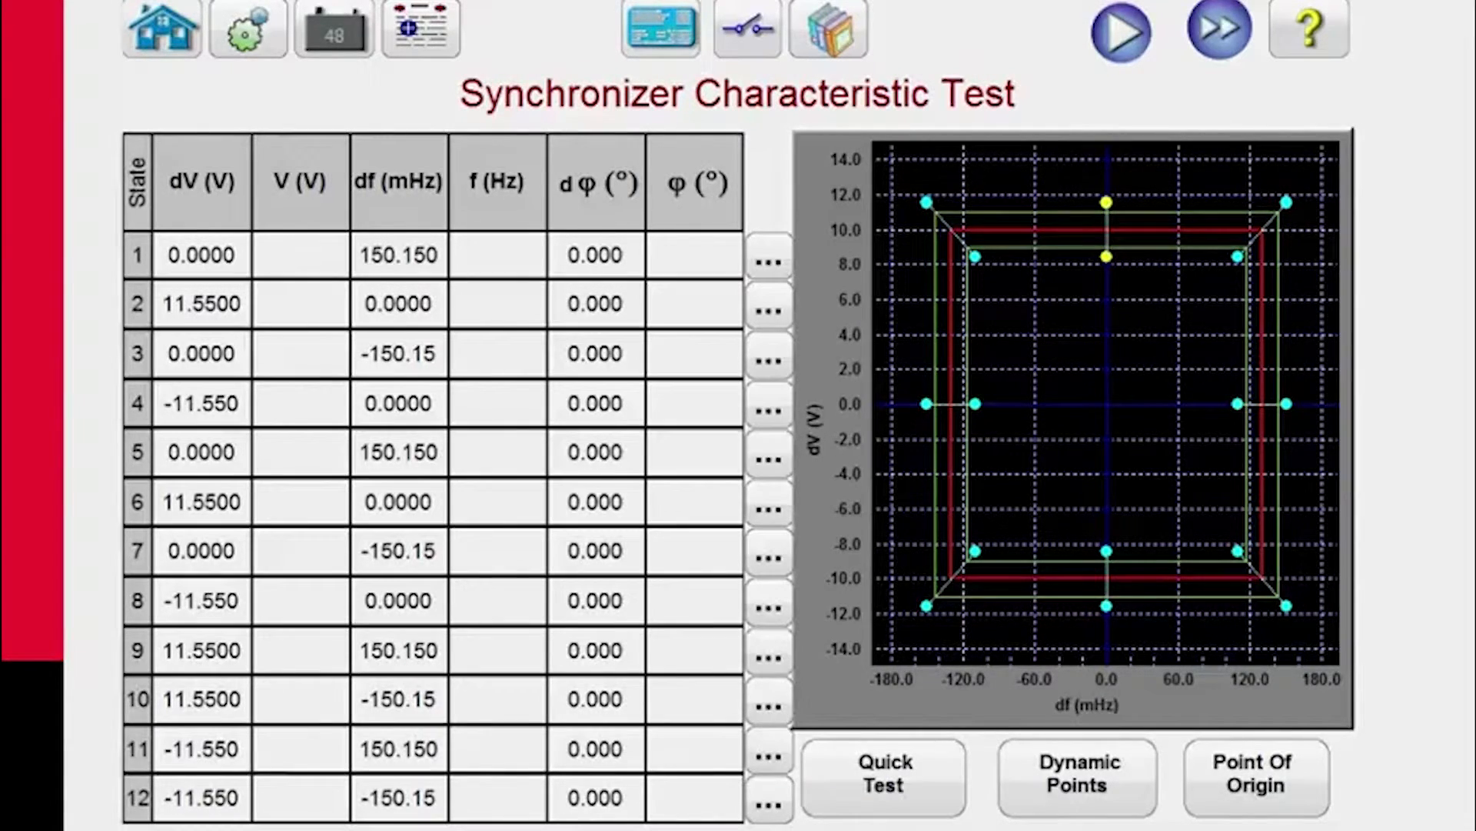
{"action": "left_click", "coordinate": [1120, 31]}
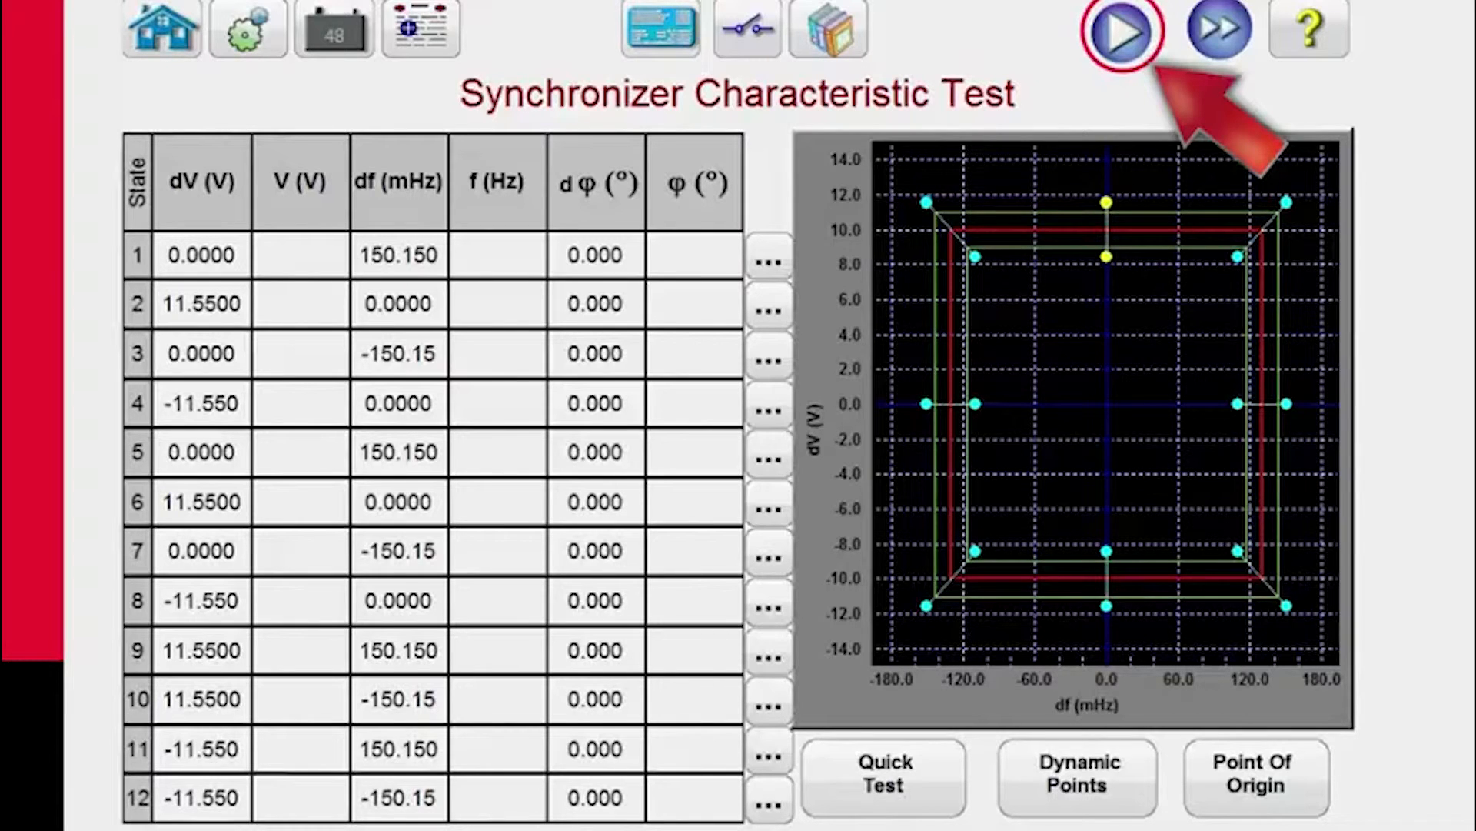
Run all test points on the synchronizer characteristic
{"action": "left_click", "coordinate": [1120, 30]}
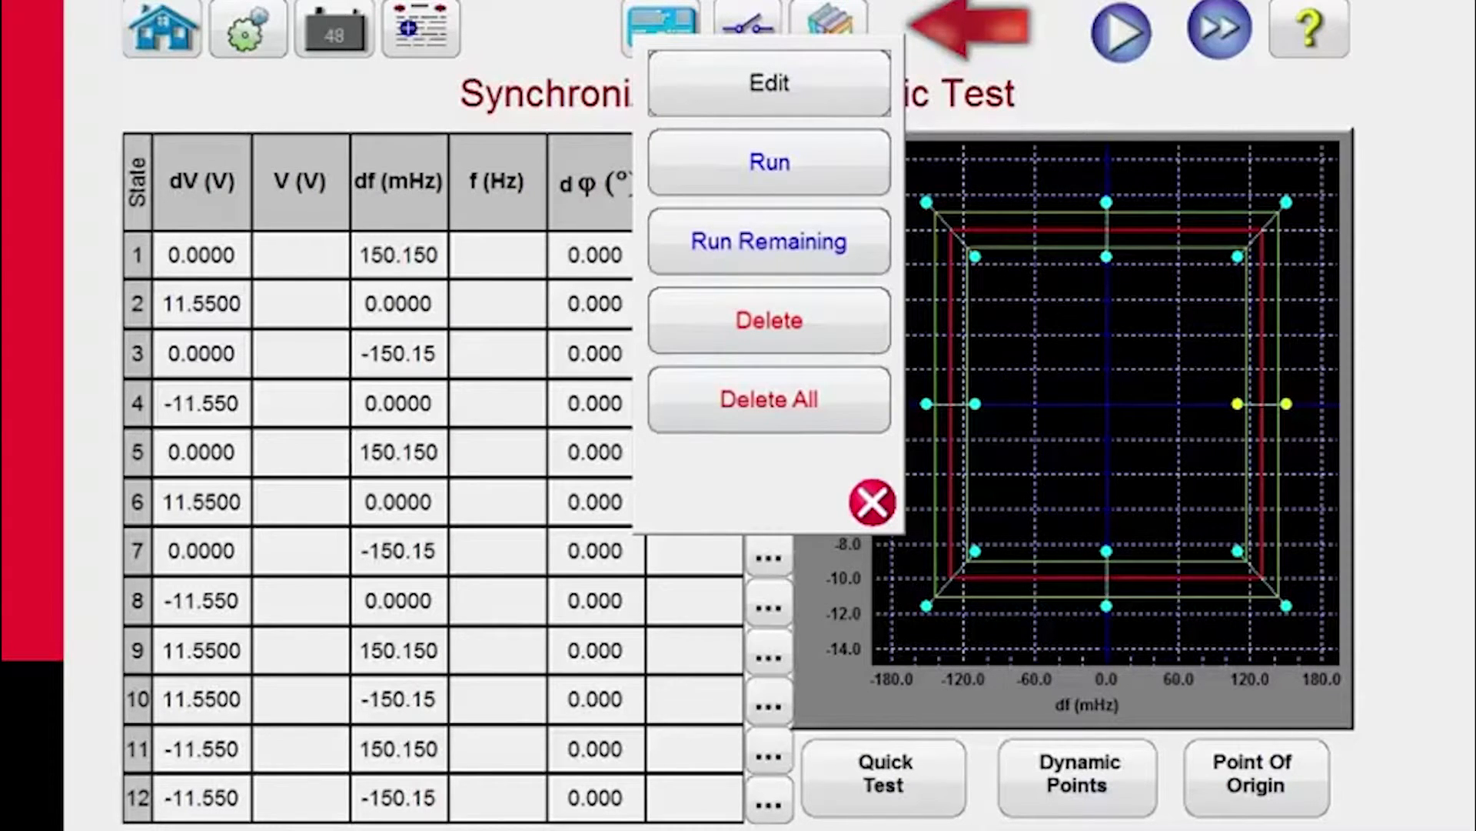
{"action": "left_click", "coordinate": [768, 161]}
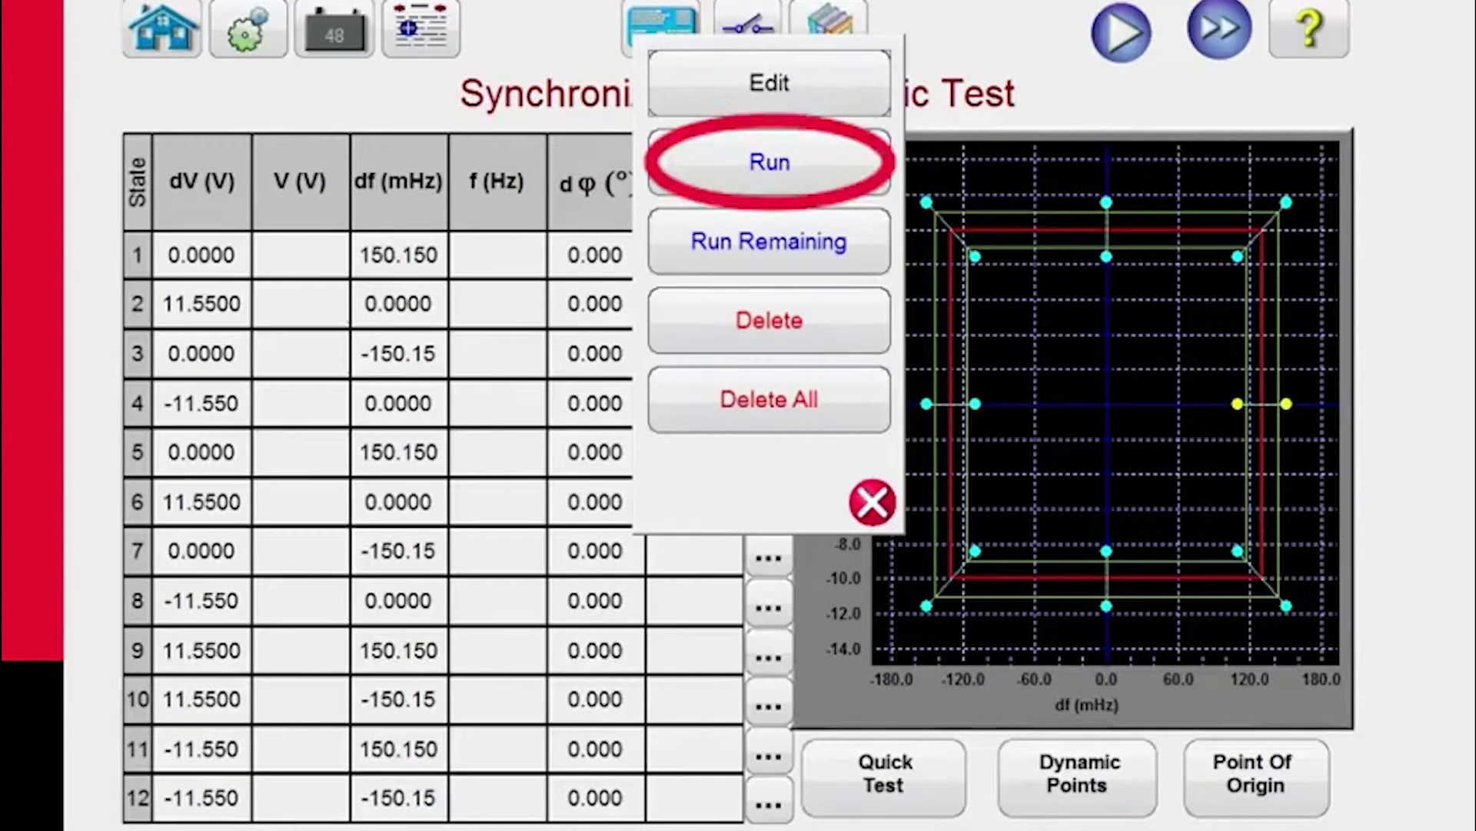
{"action": "left_click", "coordinate": [768, 160]}
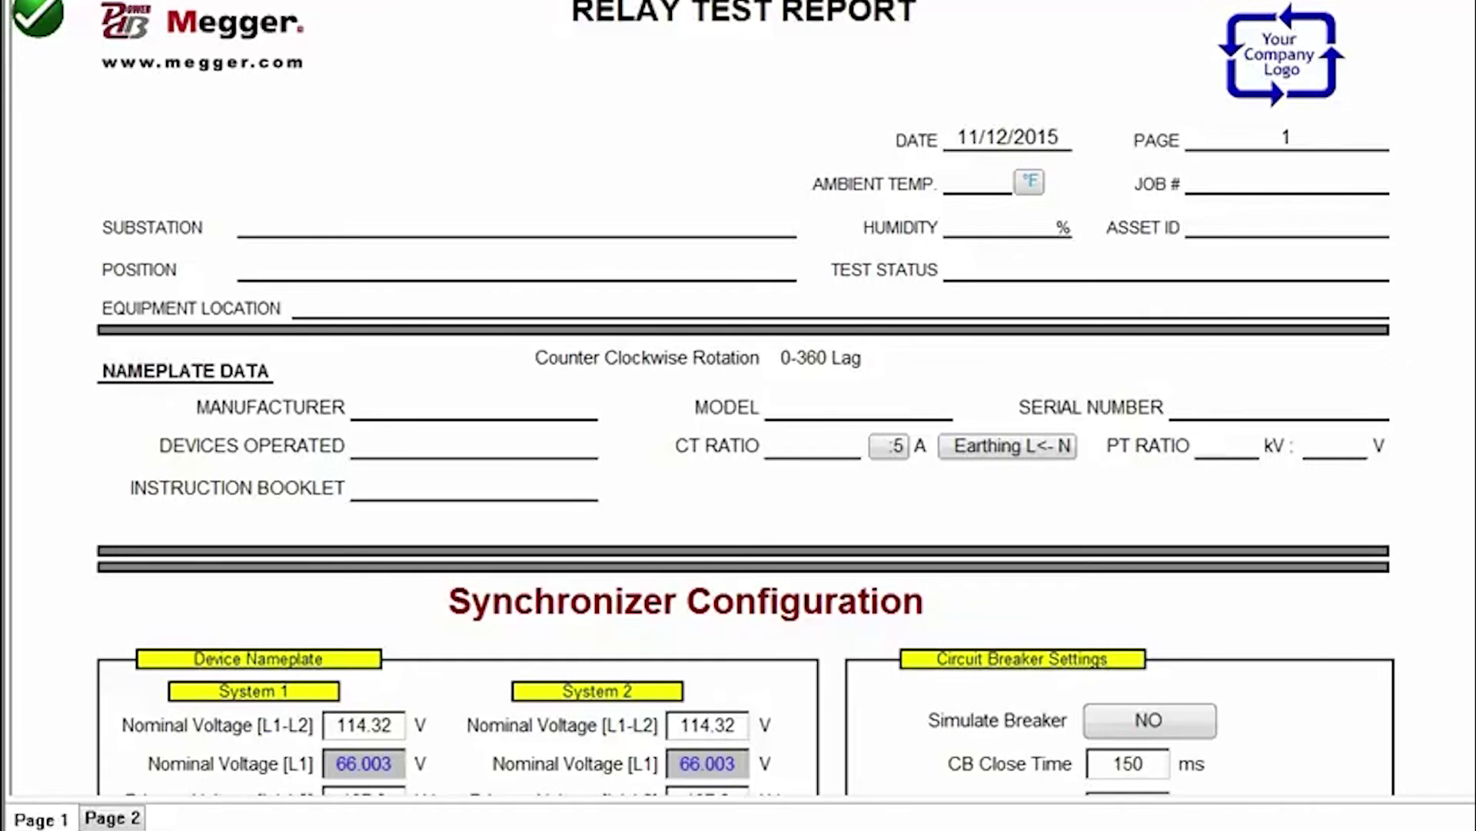
Scroll the report to synchronization characteristics (±130 mHz, ±10 V) and test parameters
{"action": "scroll", "scroll_direction": "down", "scroll_amount": 3}
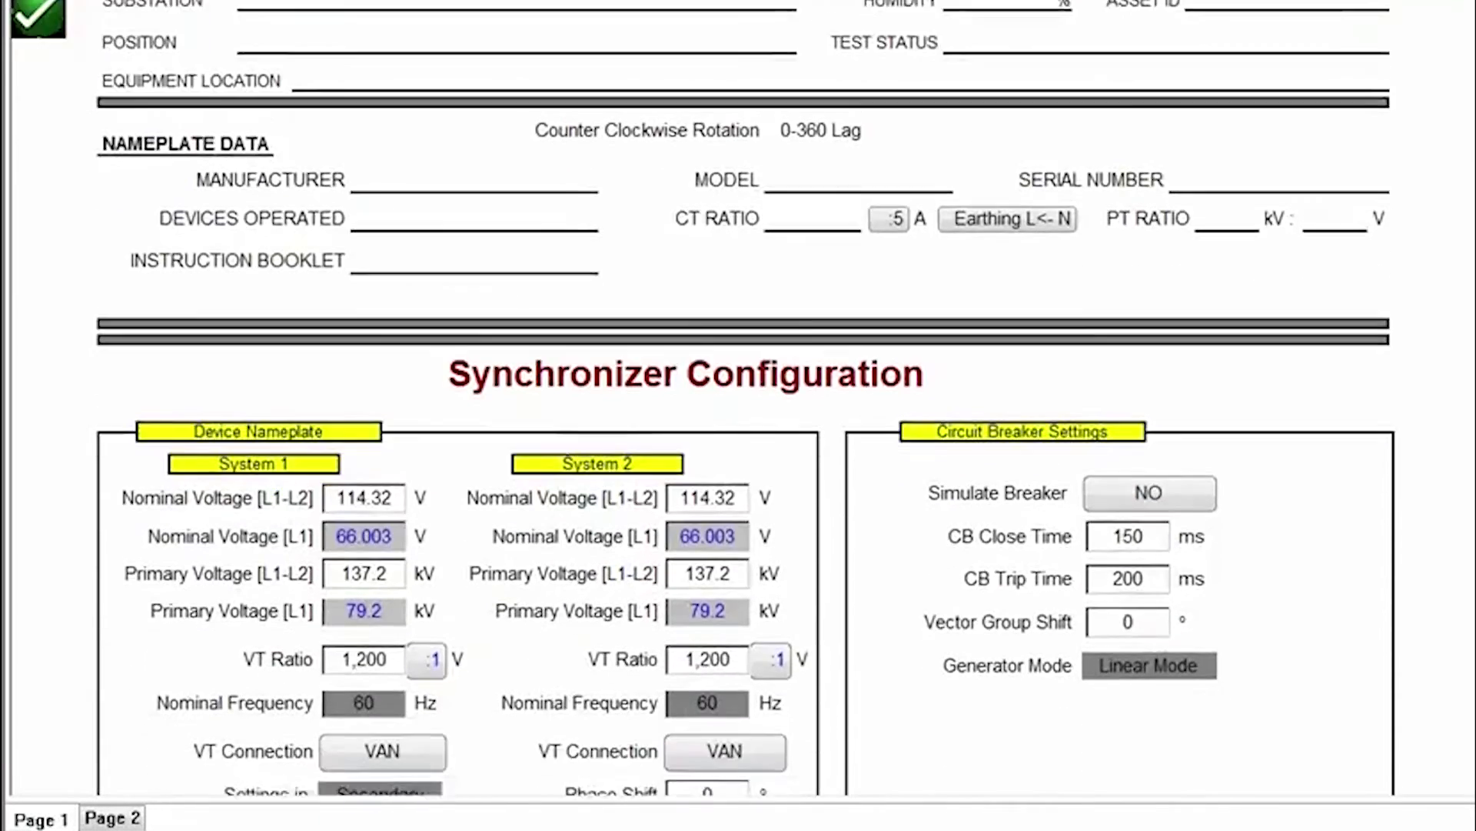
{"action": "scroll", "scroll_direction": "down", "scroll_amount": 3}
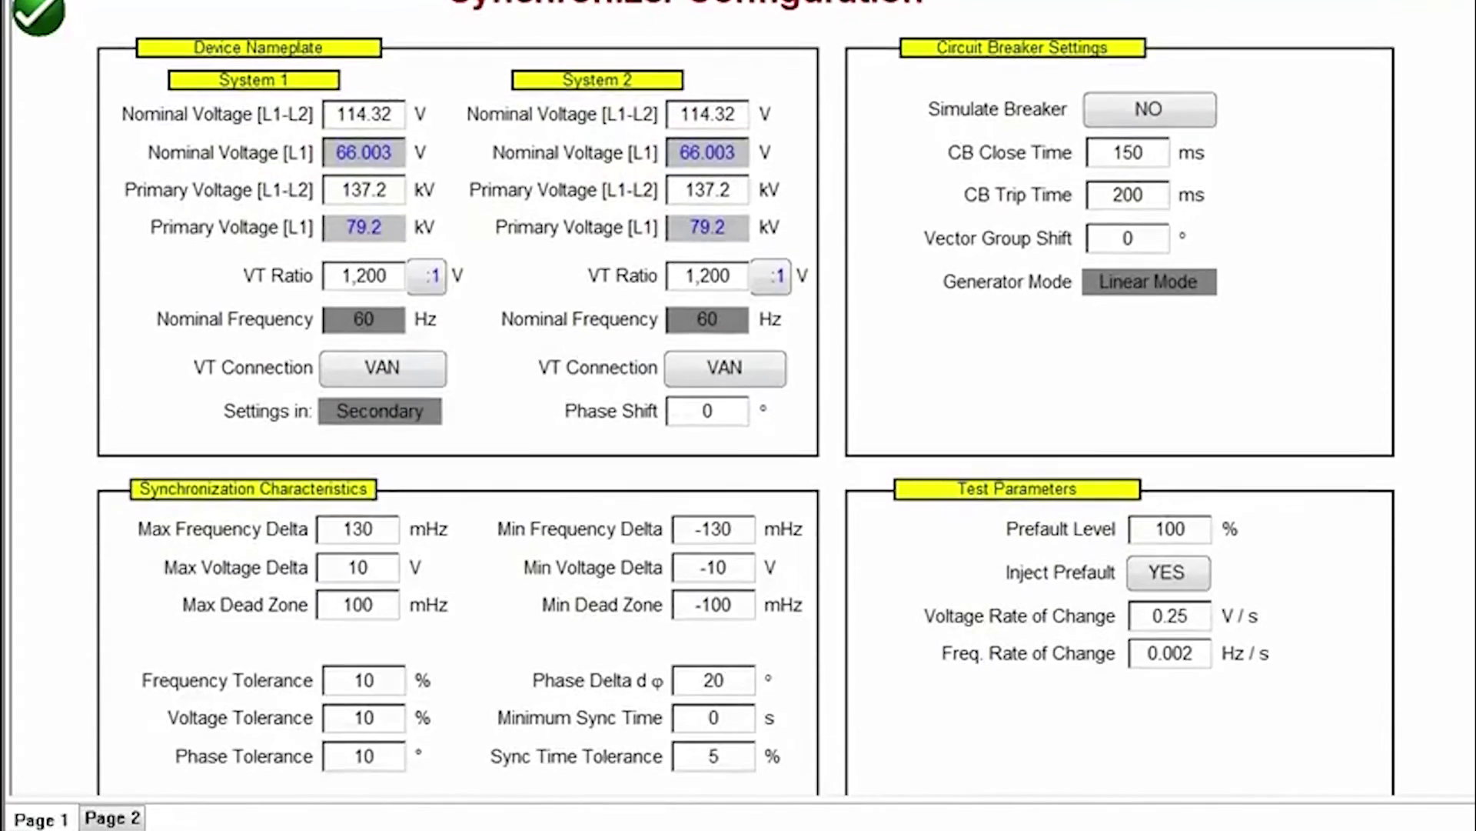
{"action": "scroll", "scroll_direction": "down", "scroll_amount": 3}
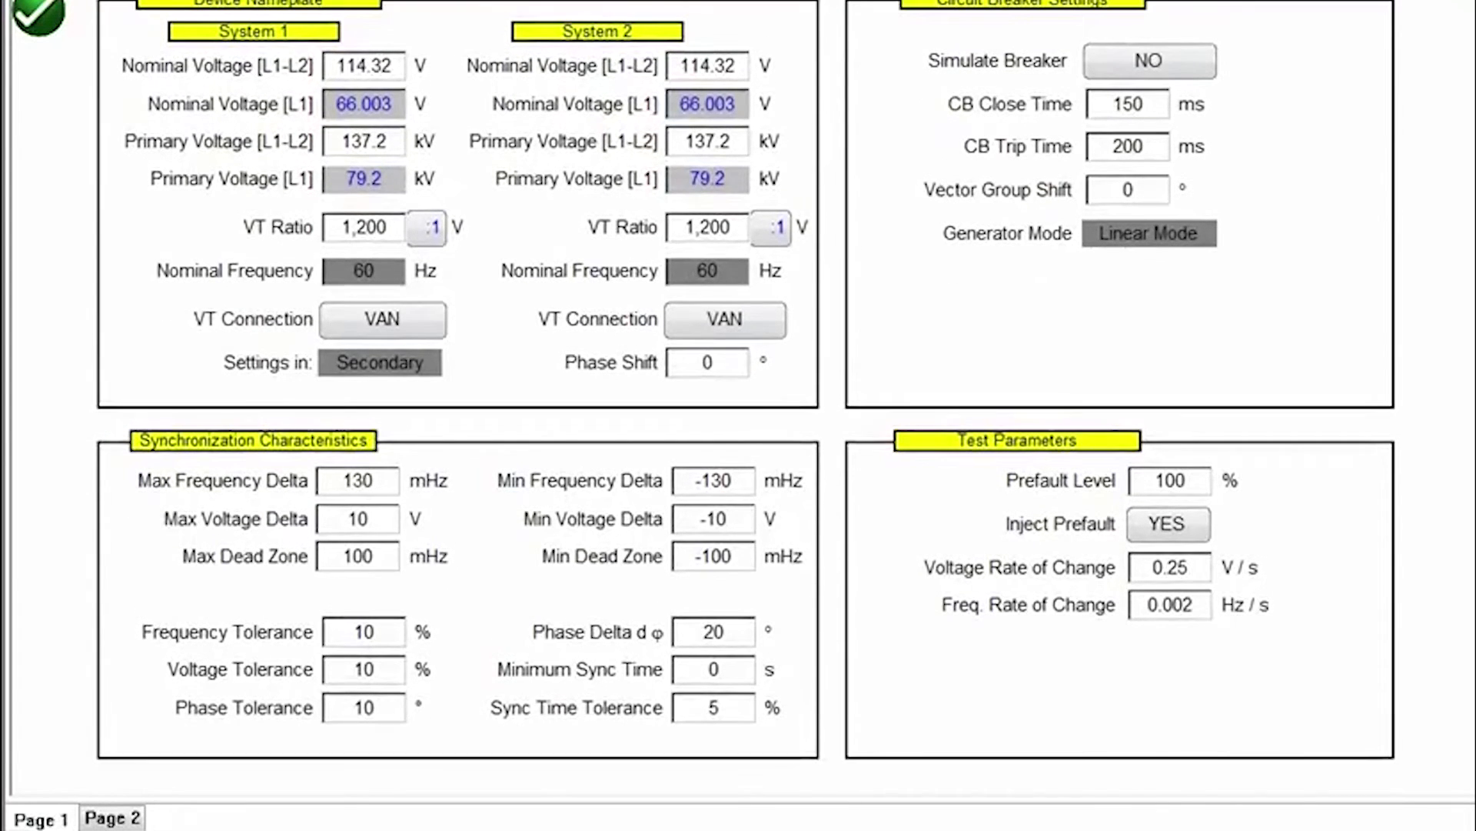